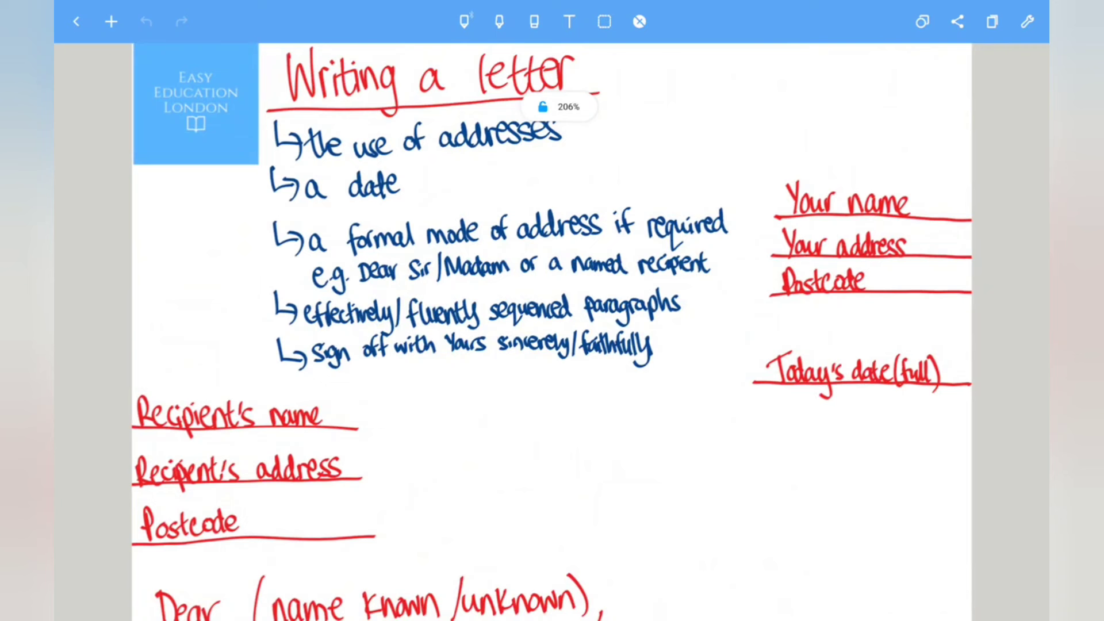
Highlight the addresses, date and formal mode of address bullets in green.
click(498, 20)
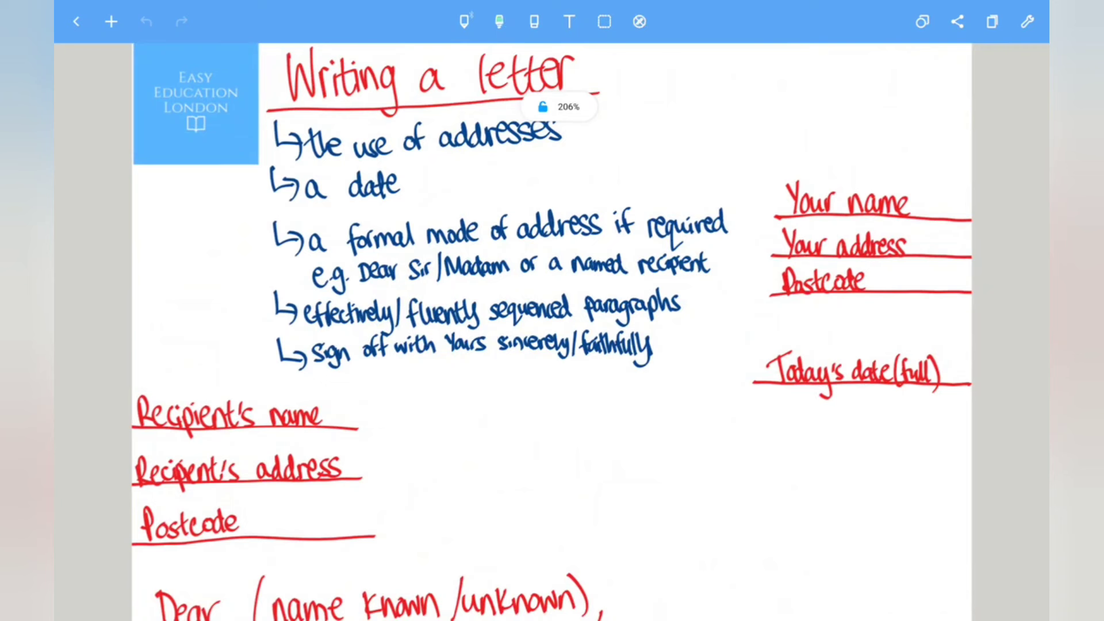
drag(302, 136, 573, 137)
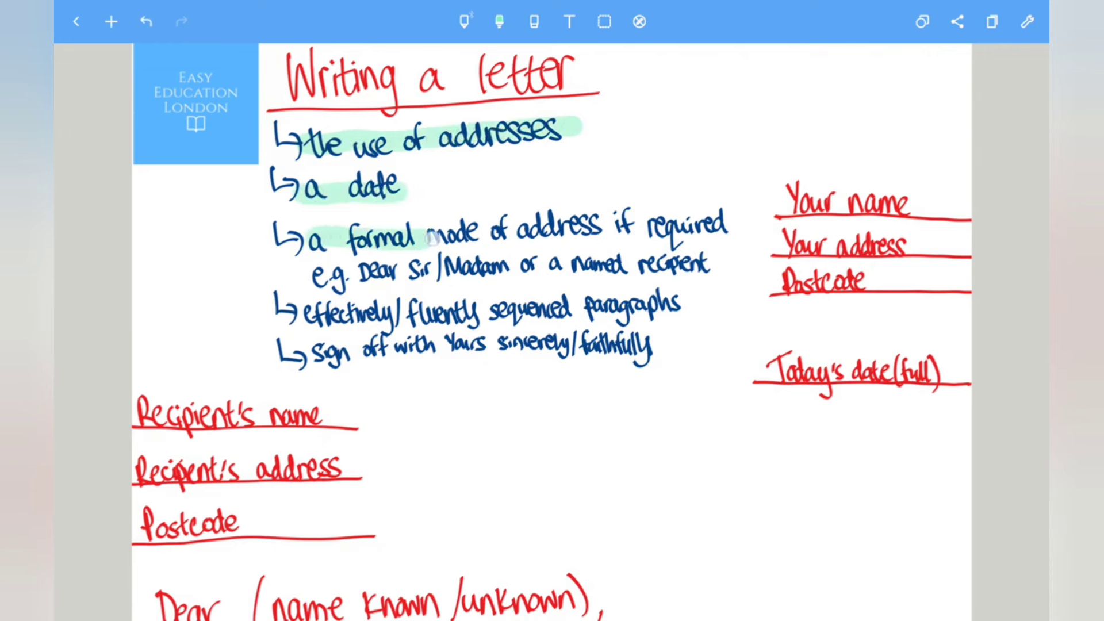
drag(345, 235, 711, 226)
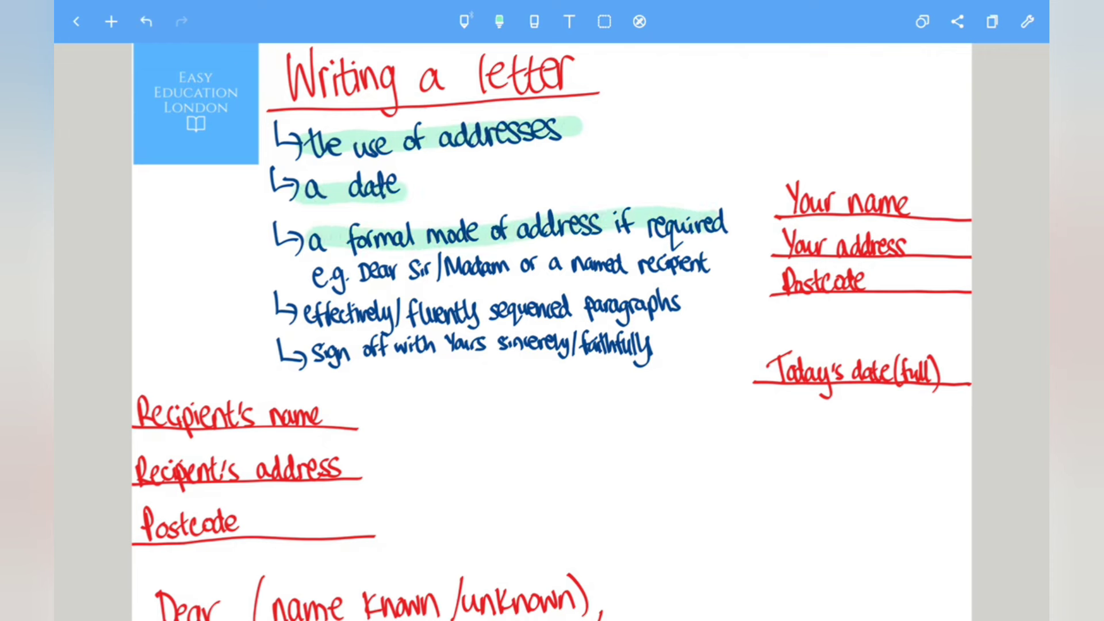
drag(317, 265, 570, 271)
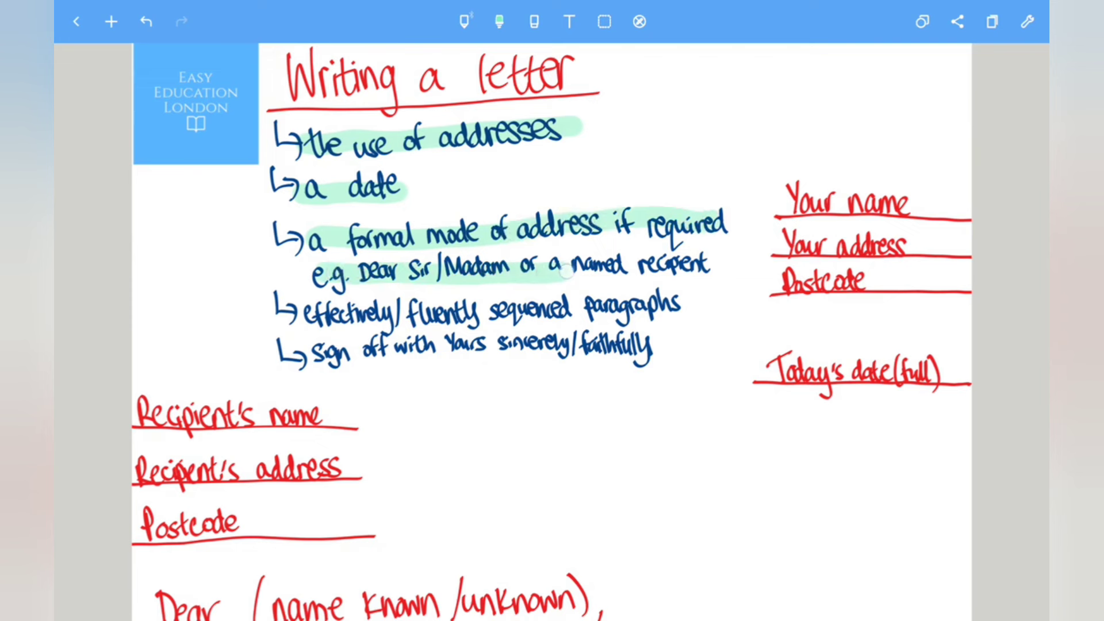
drag(557, 275, 704, 271)
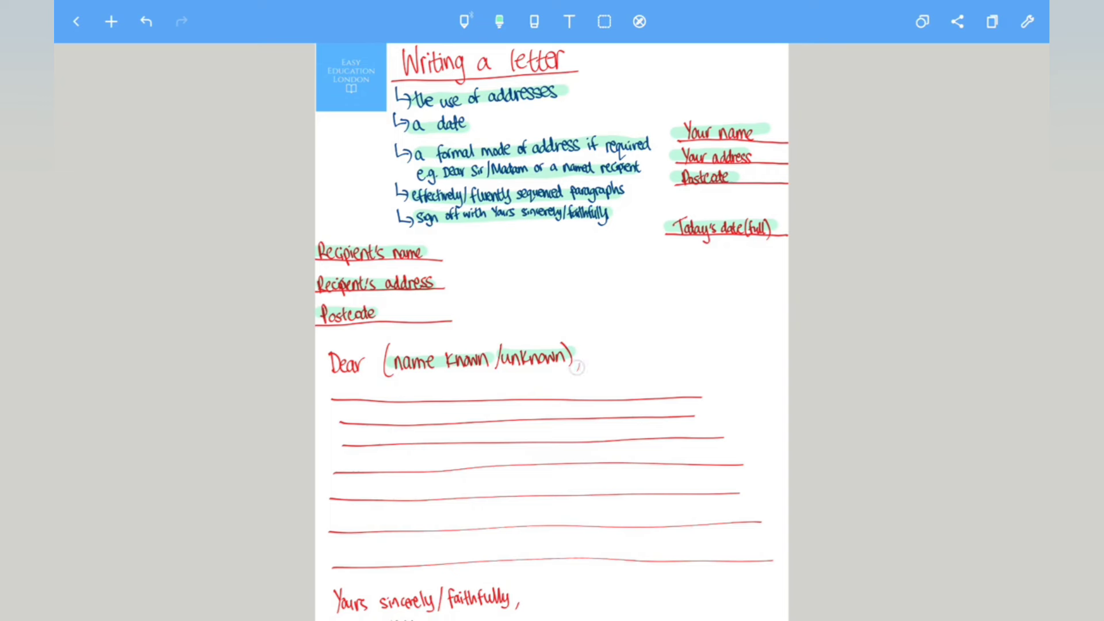
Highlight the Dear greeting line on the letter template in green.
click(578, 366)
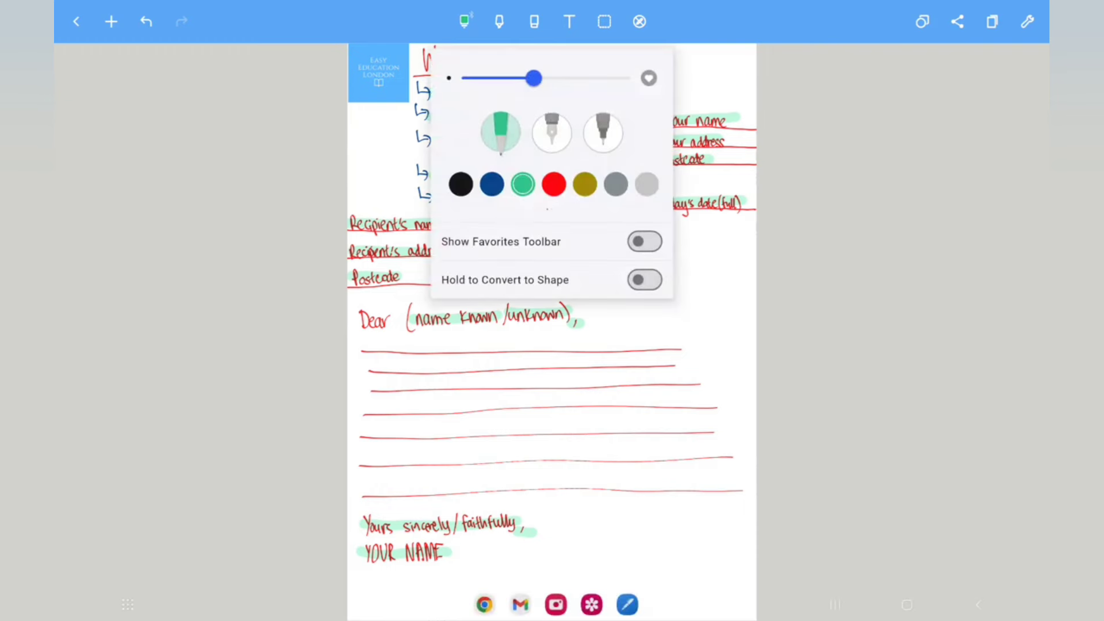
Tick the addresses, date, formal address and sign-off bullets in red.
click(464, 21)
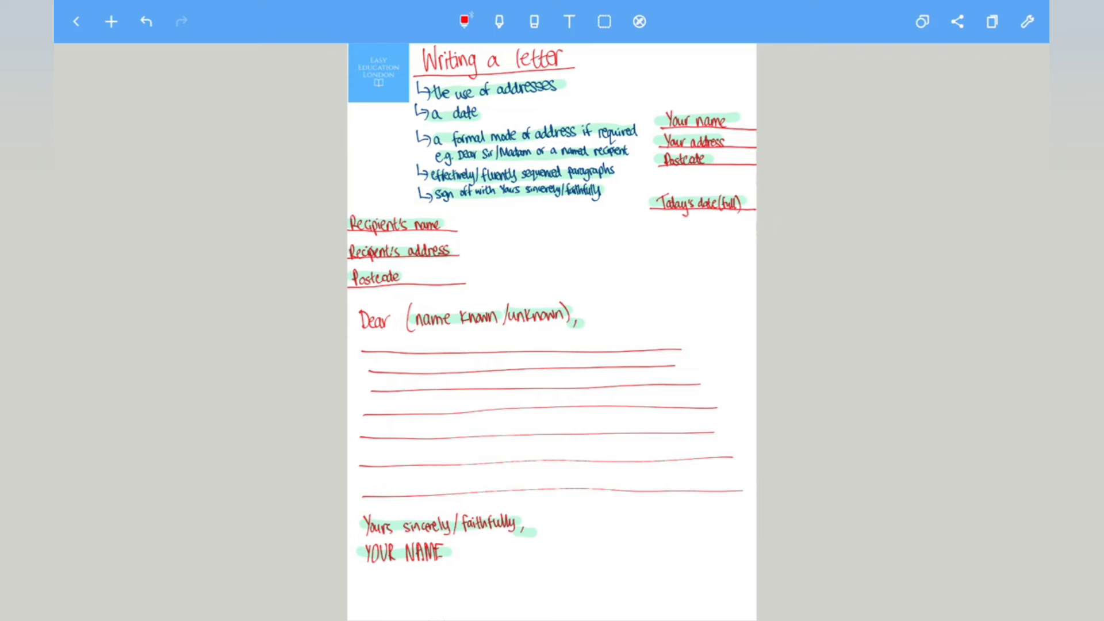
drag(562, 83, 591, 70)
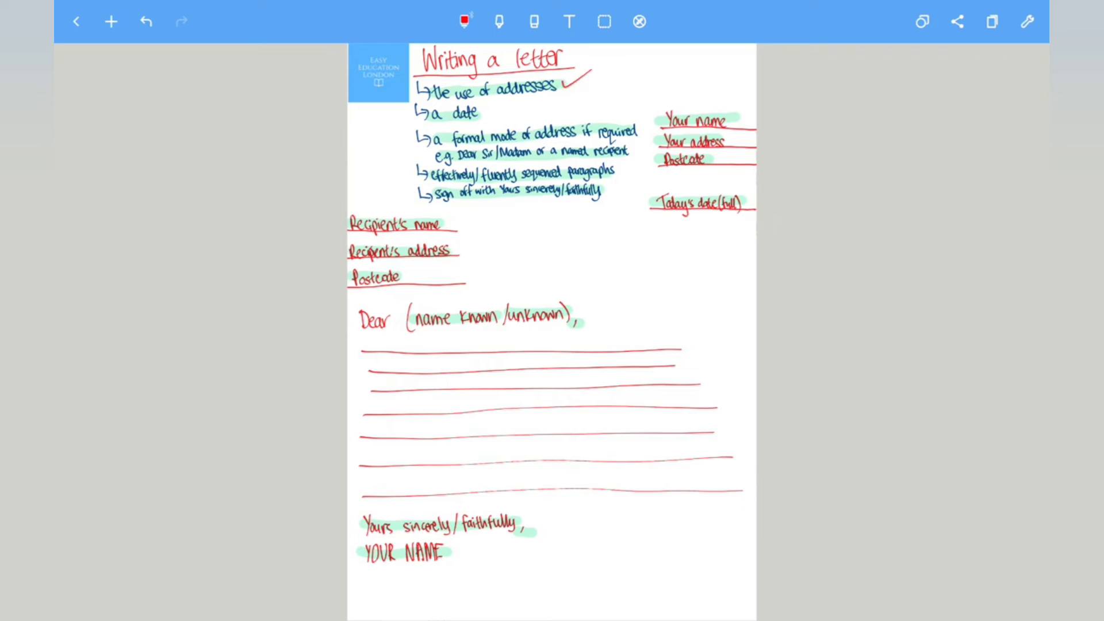
drag(486, 113, 514, 106)
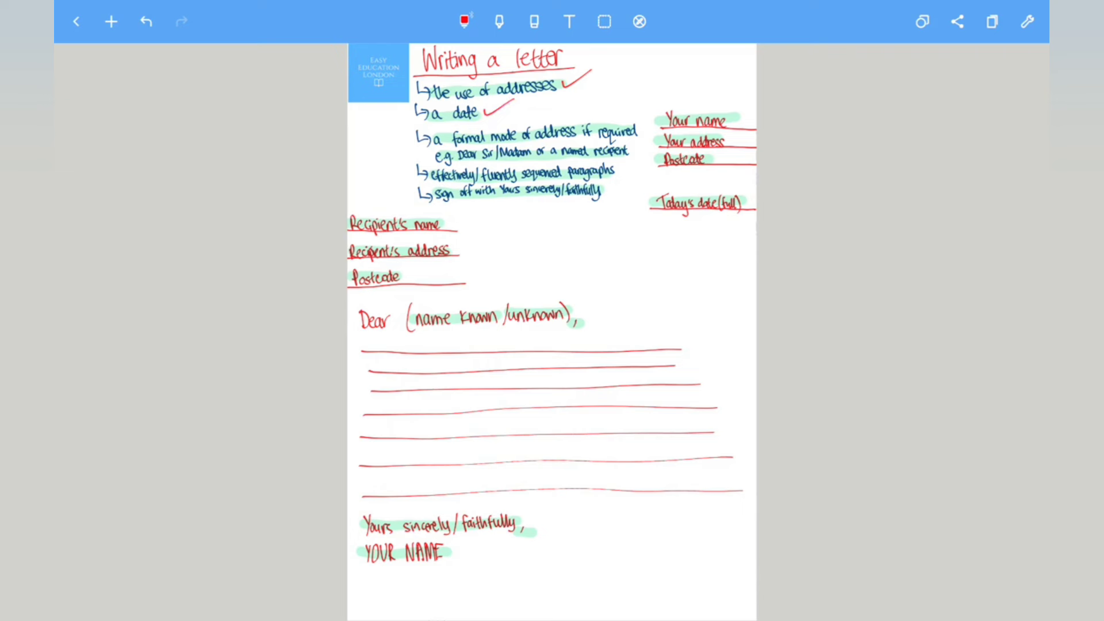
drag(627, 152, 641, 140)
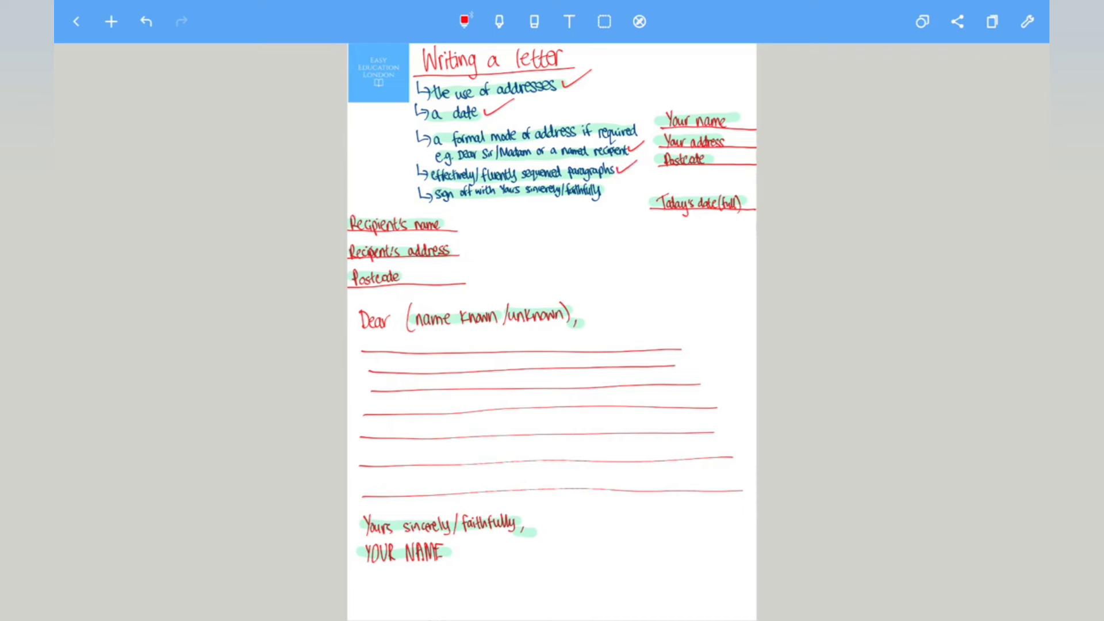
drag(602, 176, 619, 193)
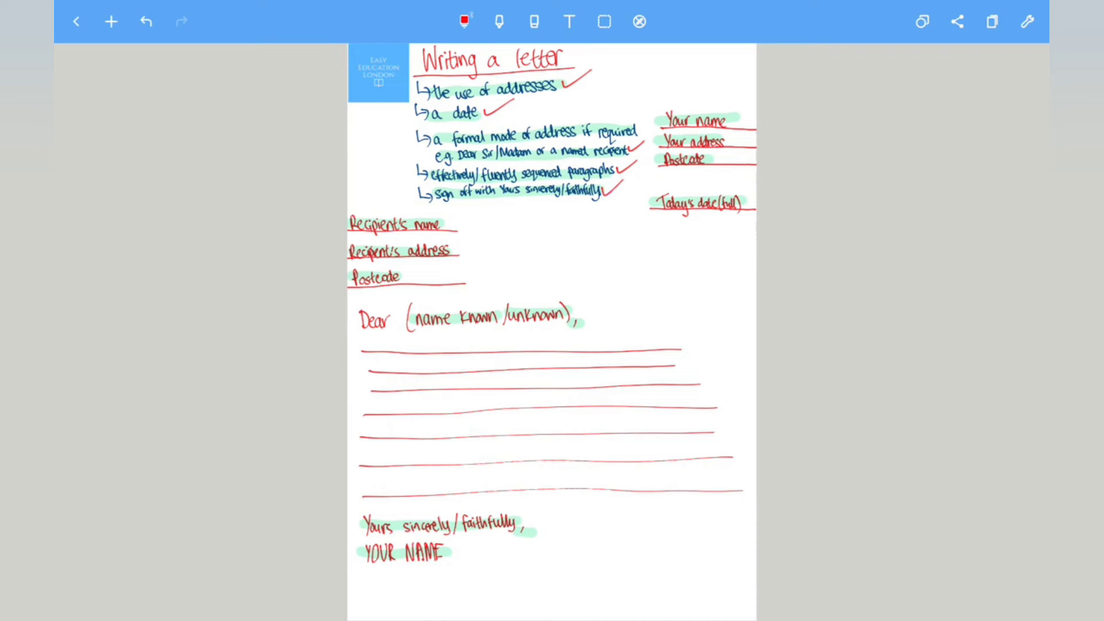